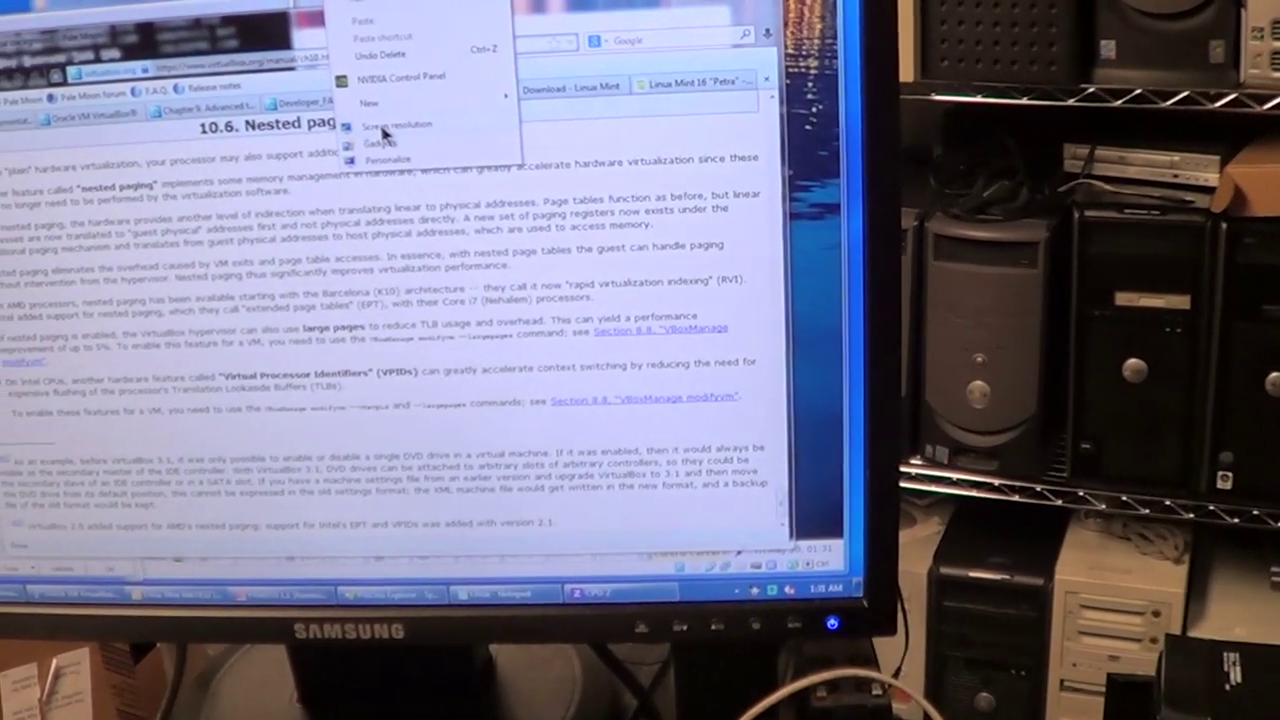
Open Screen Resolution from the desktop context menu to show both displays at 1400 × 1050
{"action": "left_click", "coordinate": [392, 124]}
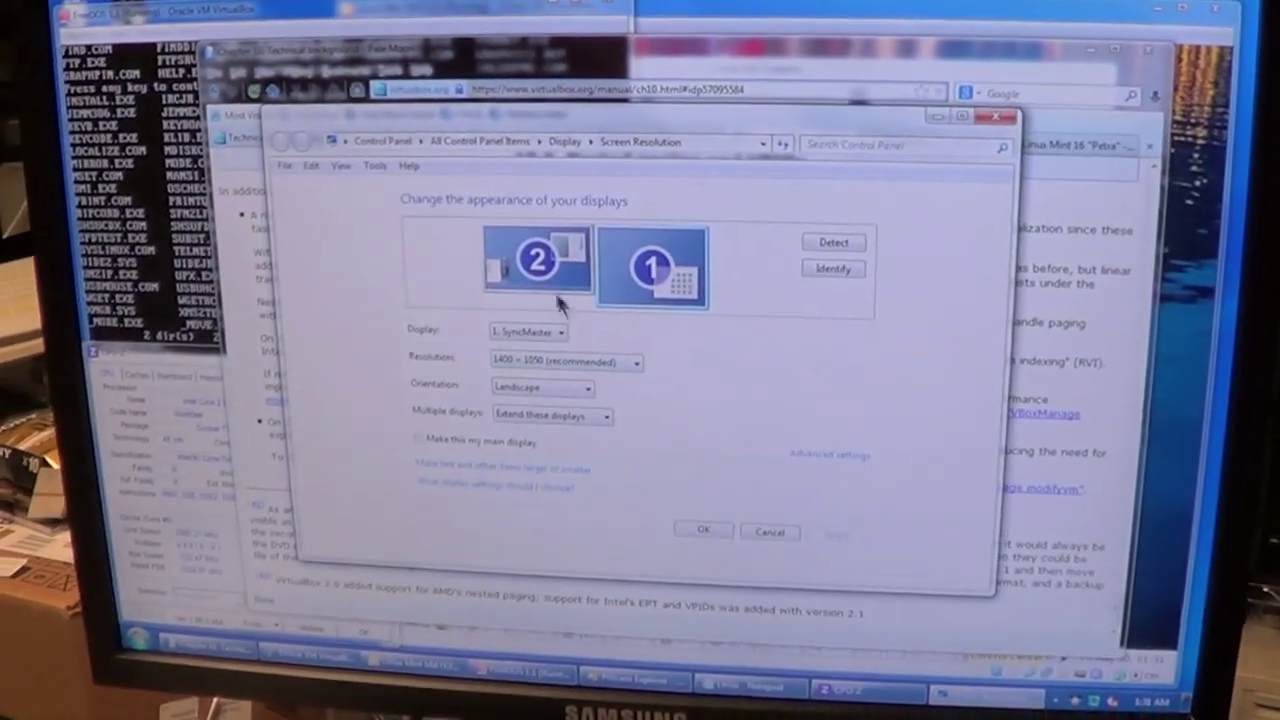